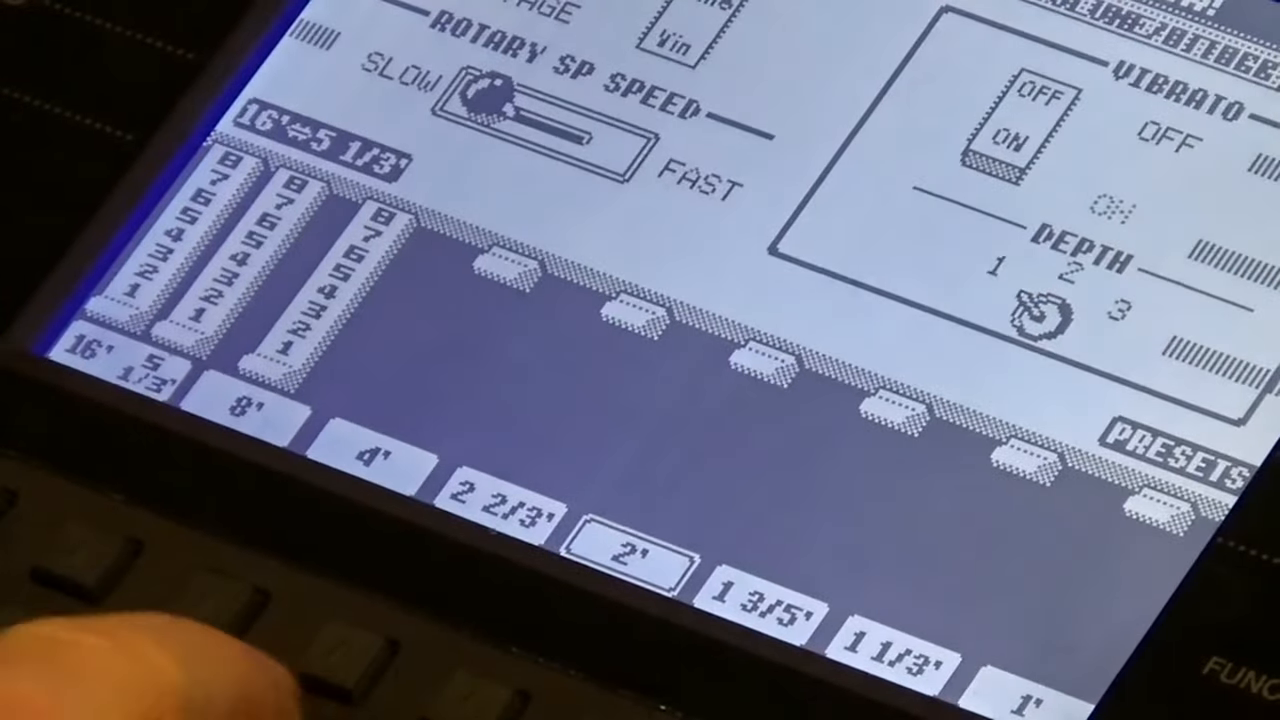
Step: Push in 5 1/3', pull 1 1/3' out to 7 and set Rotary SP Speed to Fast
{"action": "left_click", "coordinate": [500, 495]}
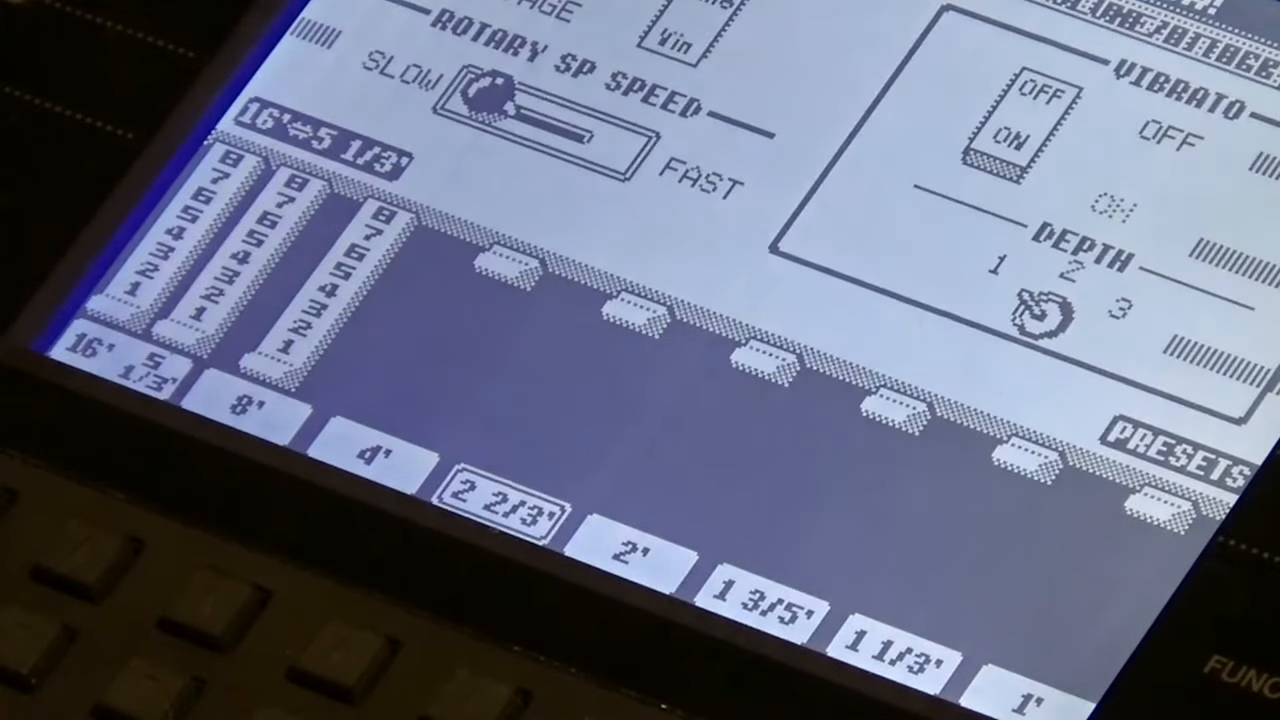
{"action": "left_click_drag", "start_coordinate": [485, 95], "coordinate": [600, 135]}
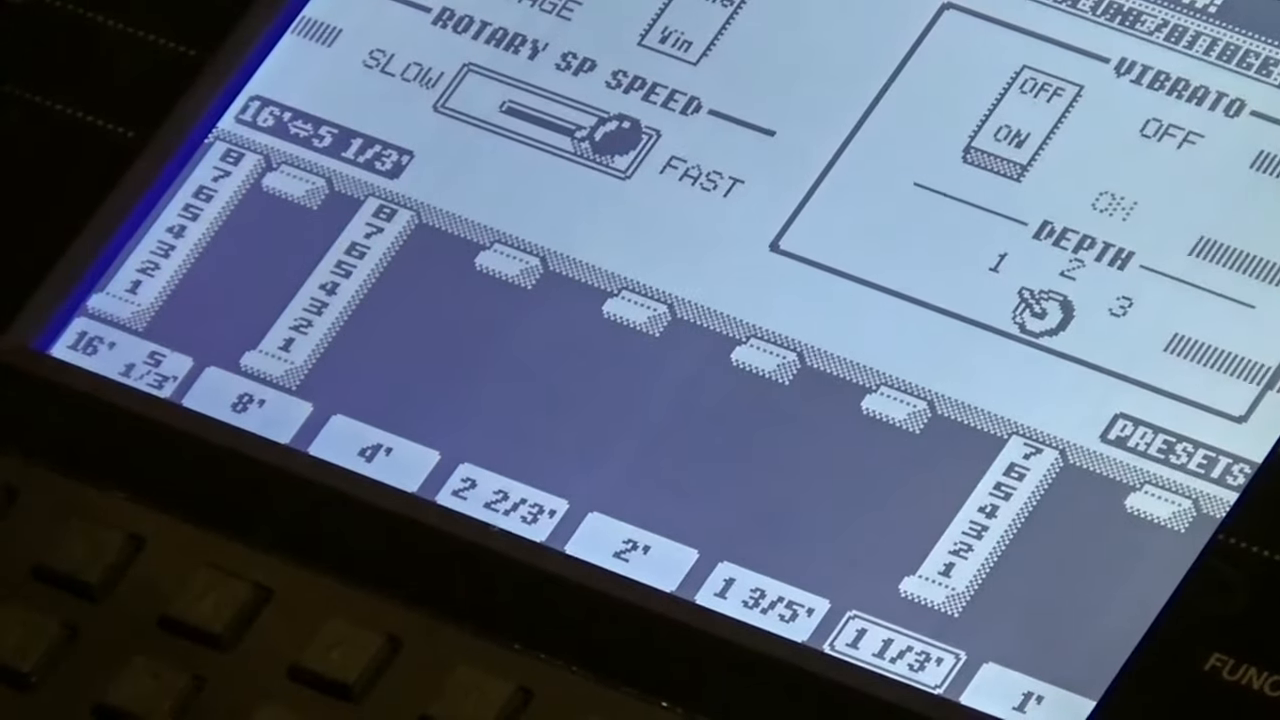
{"action": "left_click_drag", "start_coordinate": [600, 130], "coordinate": [480, 95]}
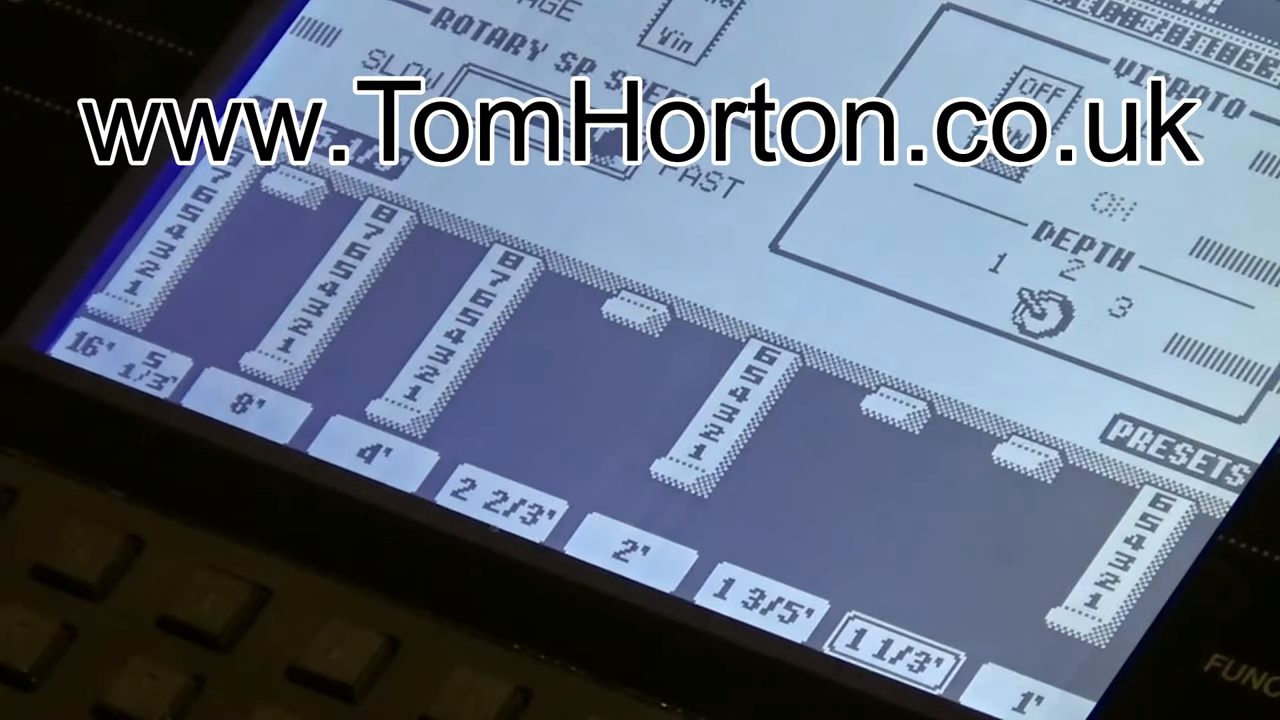
Step: Keep 16', 8' and 4' full with 2' and 1' at 6, rotary speaker on FAST
{"action": "left_click", "coordinate": [130, 360]}
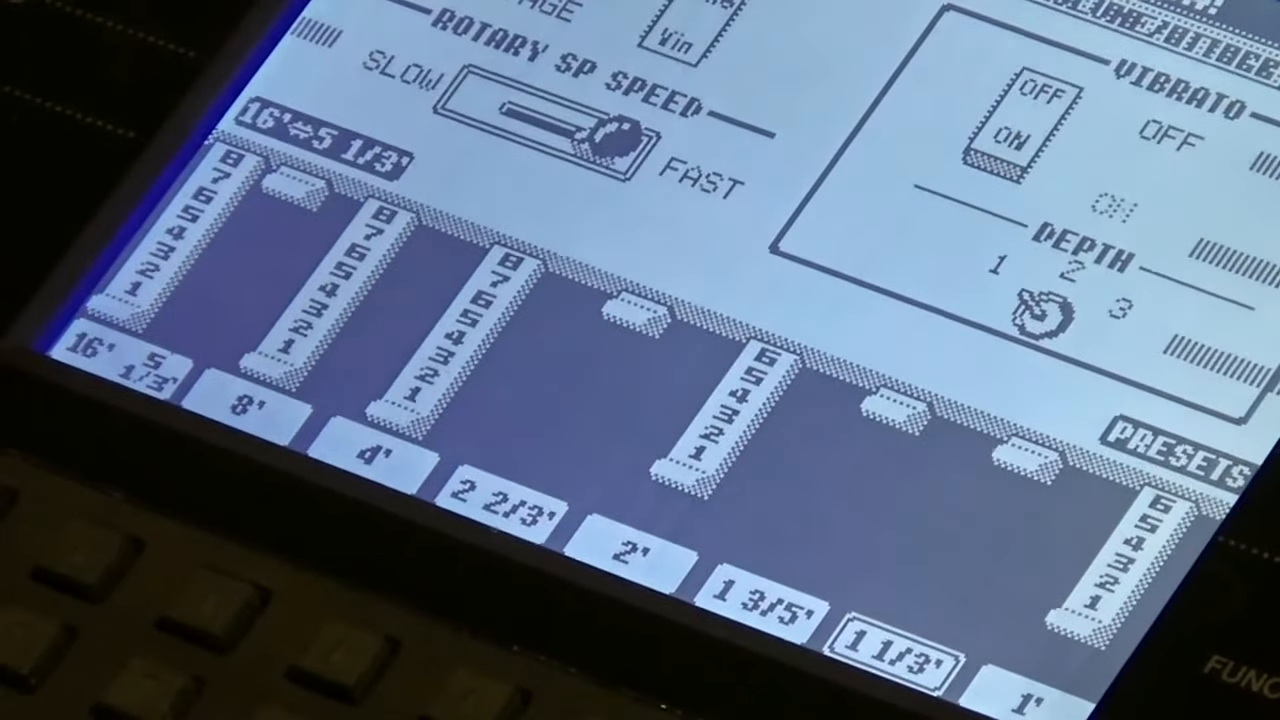
Step: Slide the Rotary SP Speed switch from FAST to SLOW, leaving the drawbars unchanged
{"action": "left_click_drag", "start_coordinate": [600, 120], "coordinate": [490, 95]}
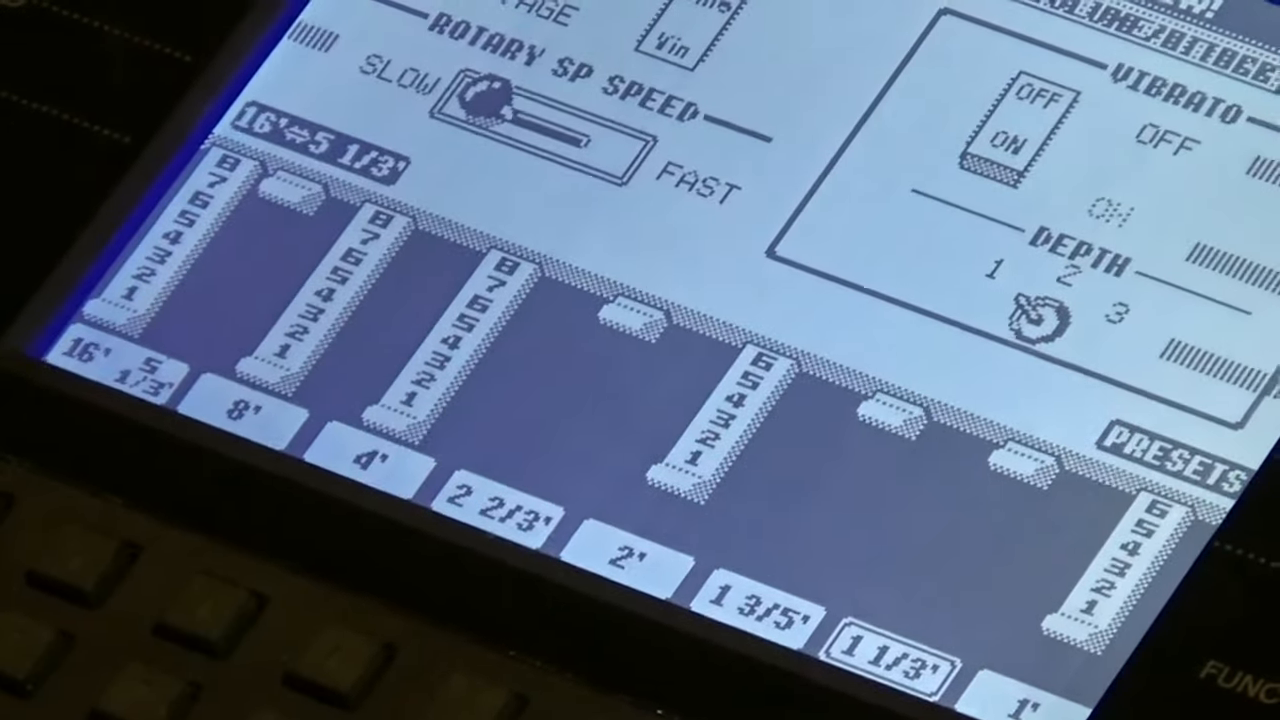
{"action": "left_click_drag", "start_coordinate": [480, 110], "coordinate": [610, 145]}
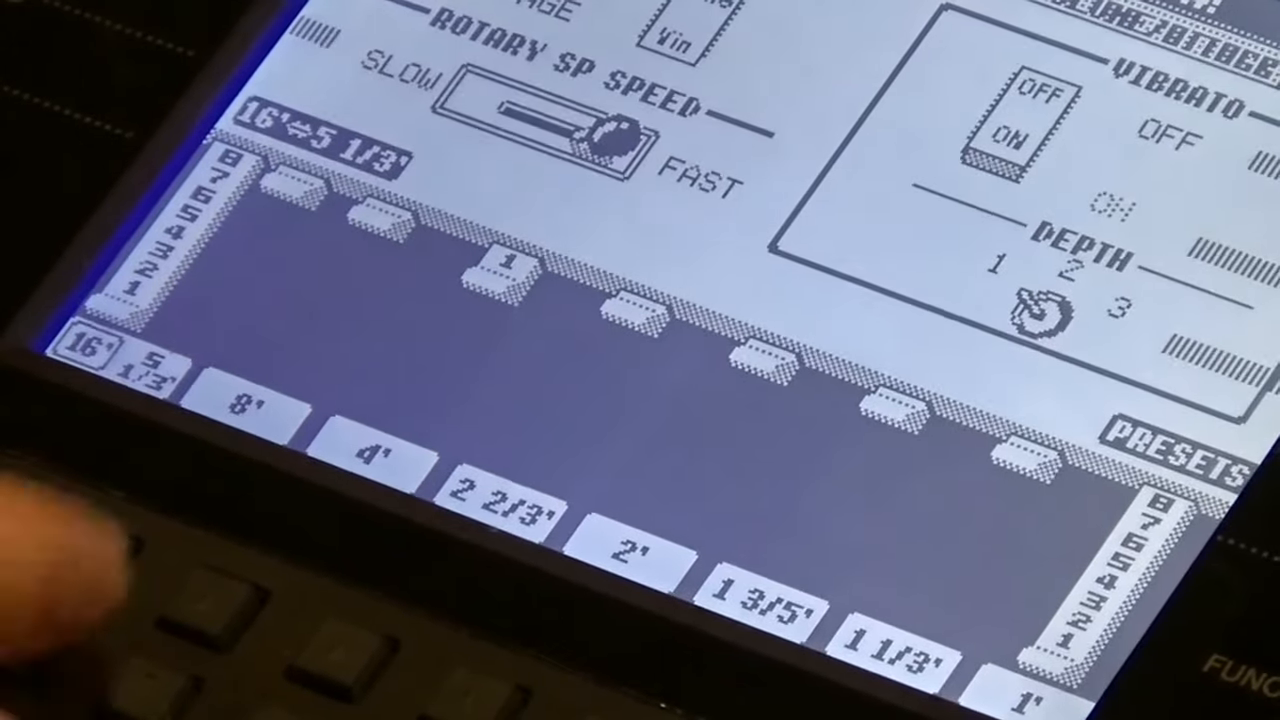
Step: Select the 16'/5 1/3' drawbar and set the 16' level for the new registration
{"action": "left_click", "coordinate": [390, 447]}
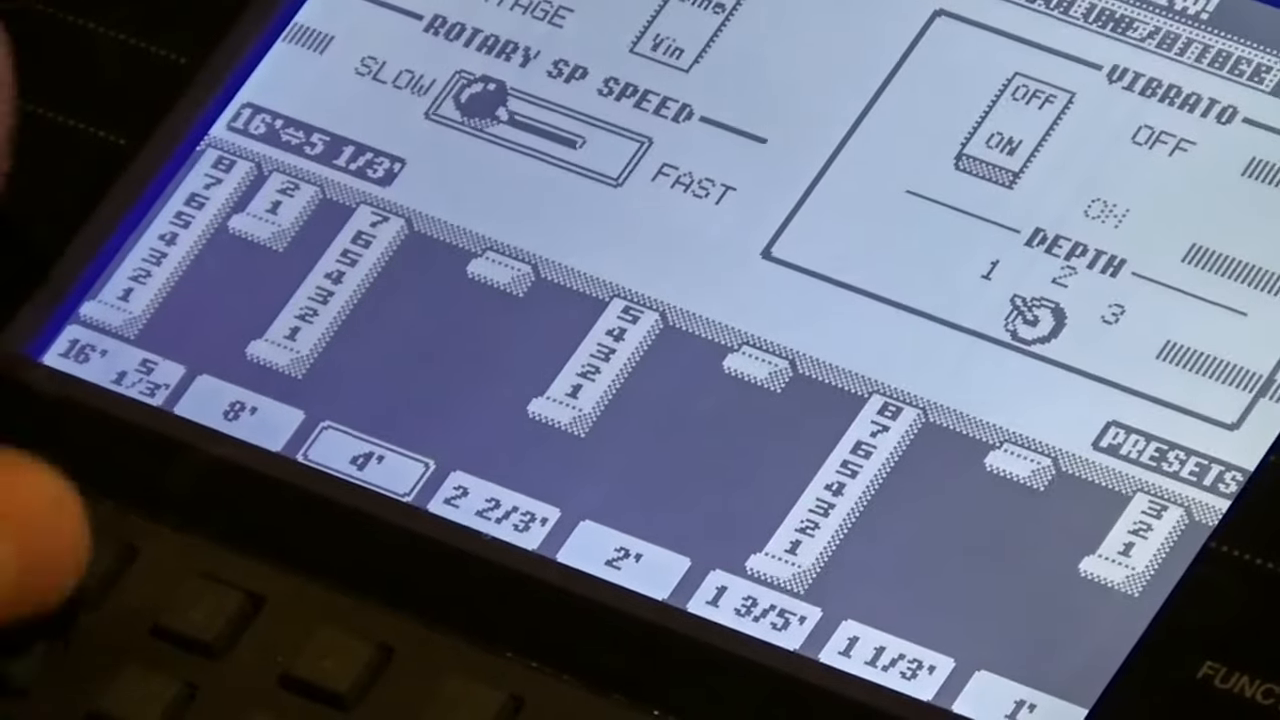
Step: Adjust the 4' drawbar level within the 16', 1 3/5', 8', 2 2/3', 1' registration
{"action": "left_click_drag", "start_coordinate": [470, 95], "coordinate": [610, 140]}
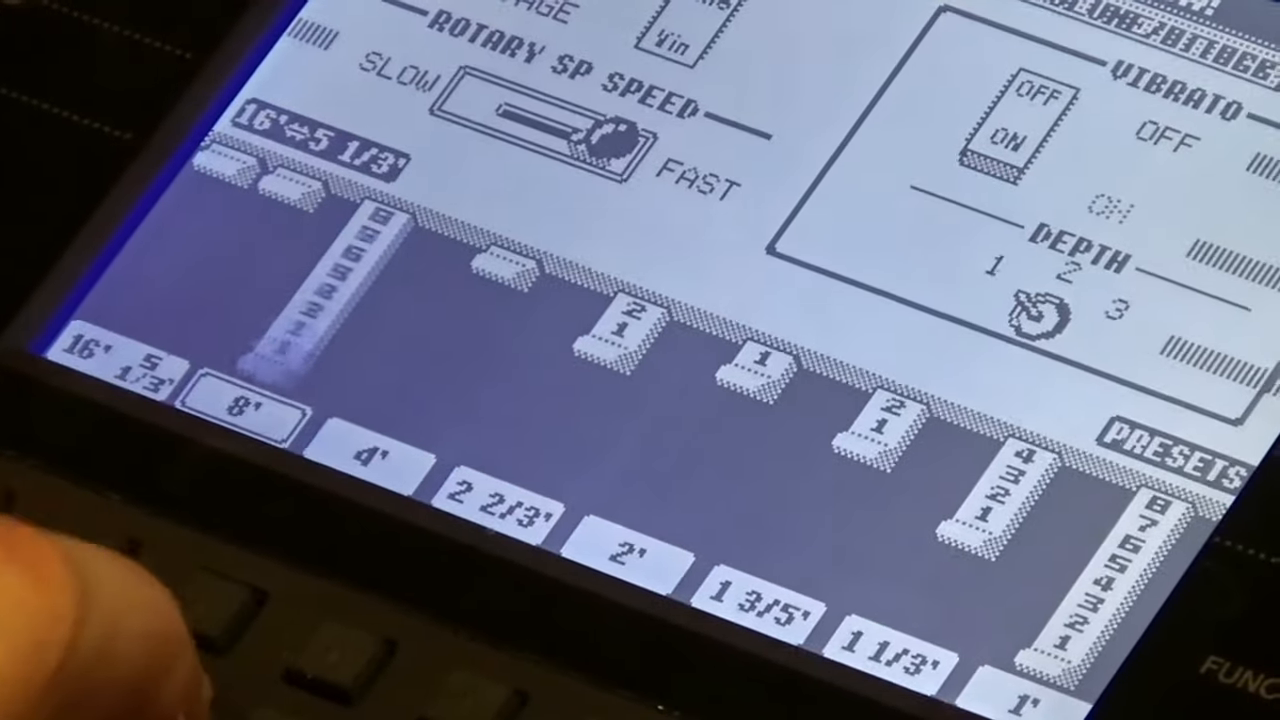
Step: Pull the 8' drawbar fully out to level 8
{"action": "left_click", "coordinate": [367, 458]}
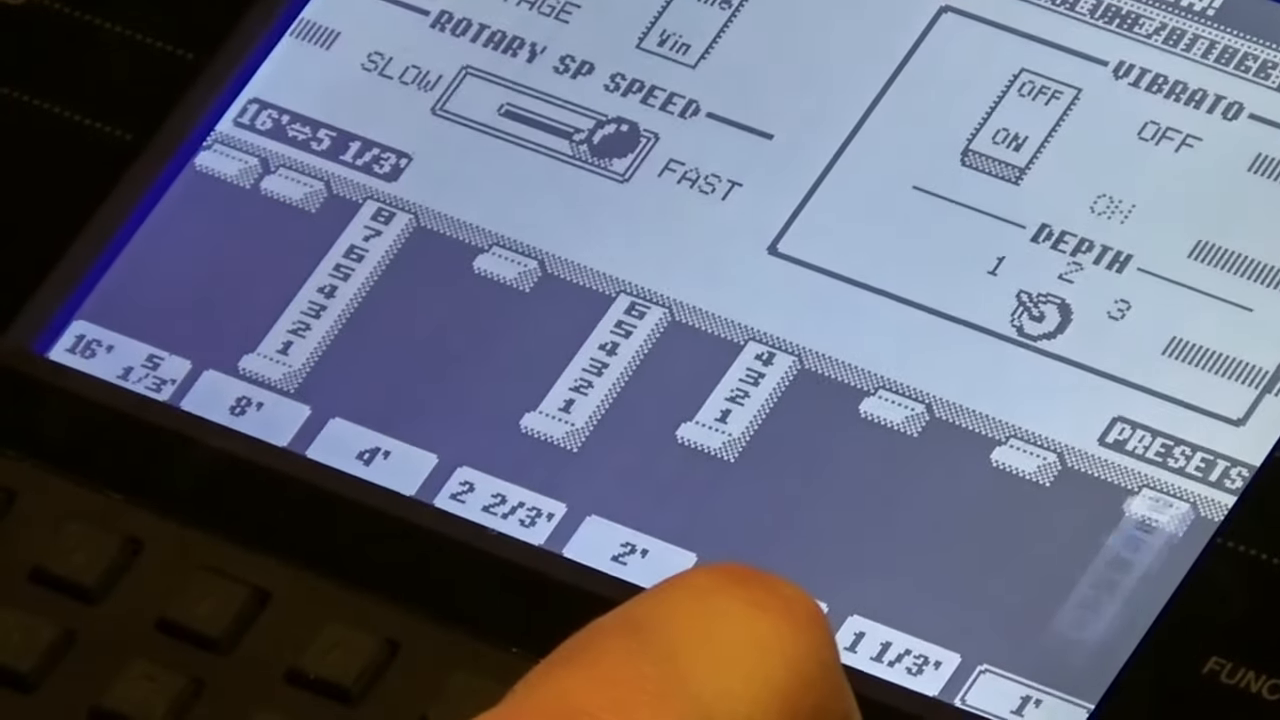
Step: Push the 1' drawbar back to 0, leaving 8' full, 2 2/3' at 6 and 2' at 4
{"action": "left_click", "coordinate": [760, 600]}
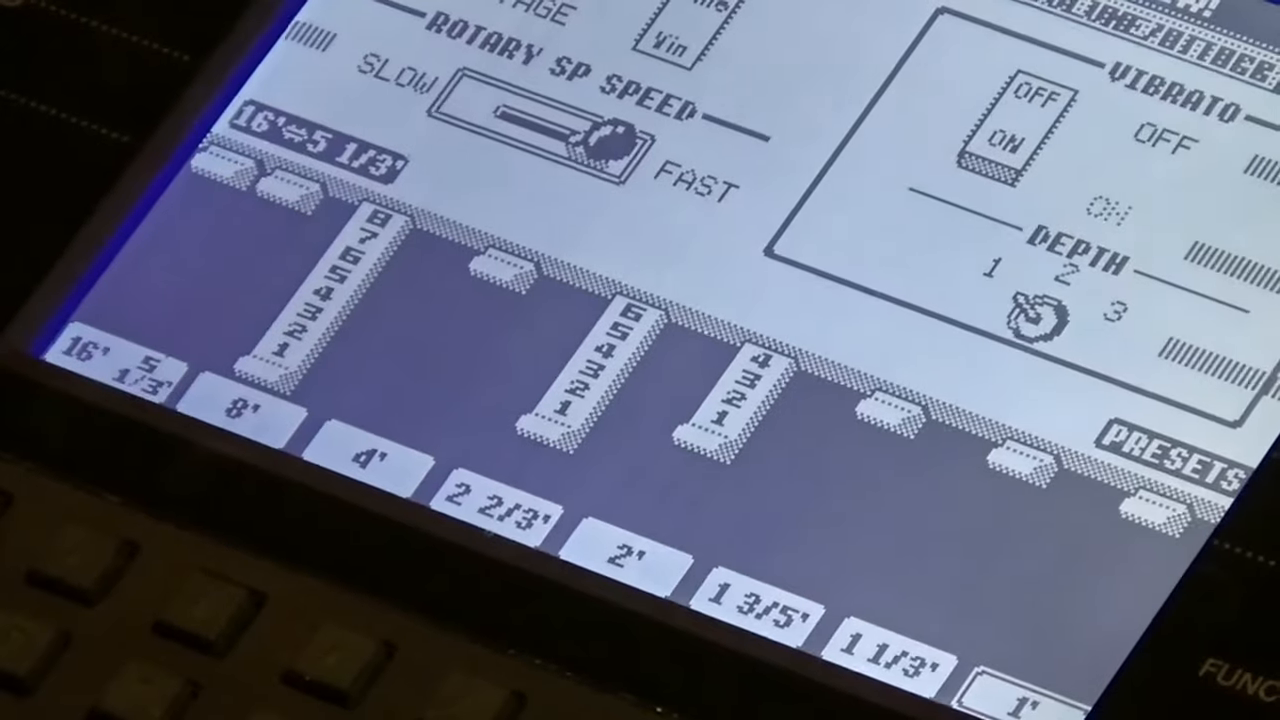